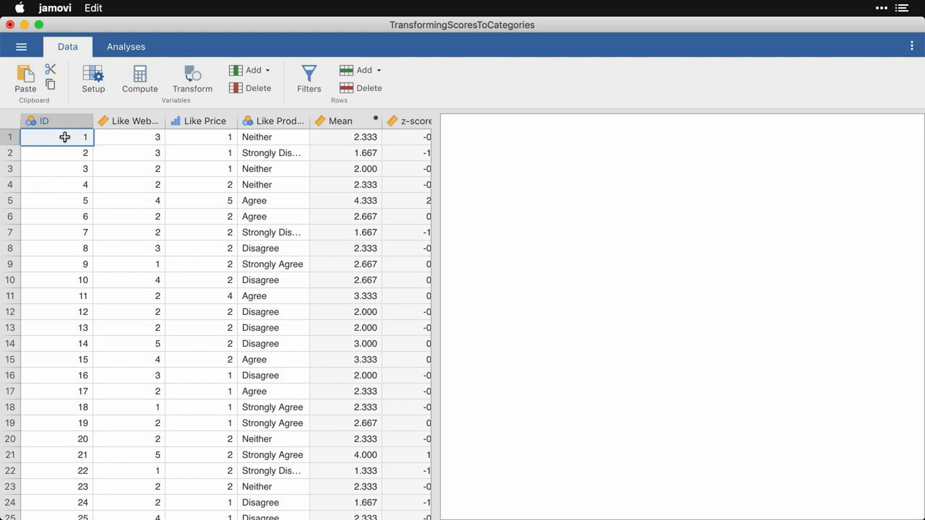
{"action": "mouse_move", "coordinate": [211, 237]}
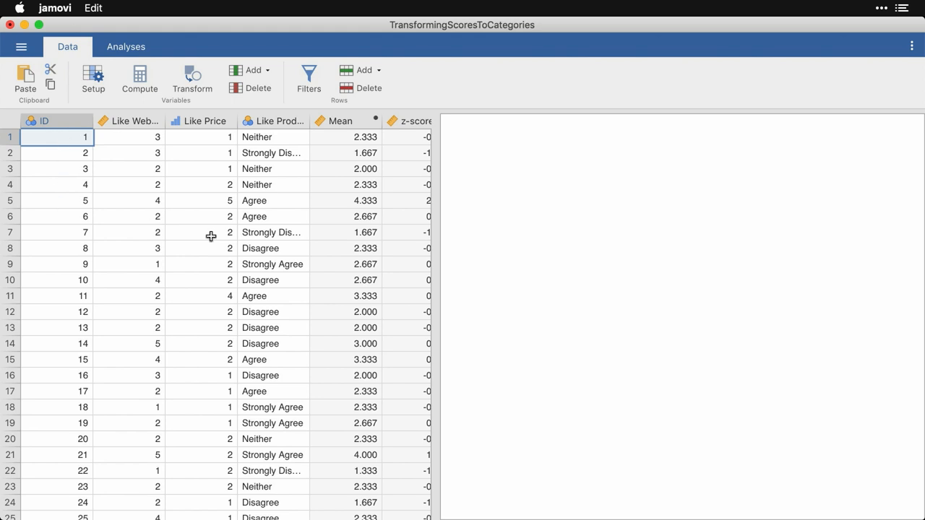
Step: Scroll the data grid right to reveal the empty column after z-score
{"action": "scroll", "scroll_direction": "right", "scroll_amount": 3}
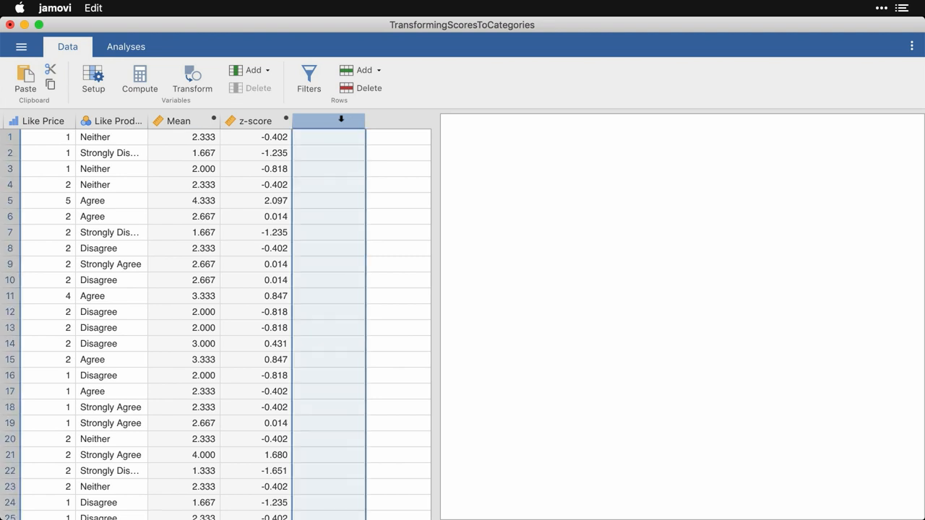
Step: Create a new transformed variable T1 in the empty column via the column's setup options
{"action": "left_click", "coordinate": [329, 121]}
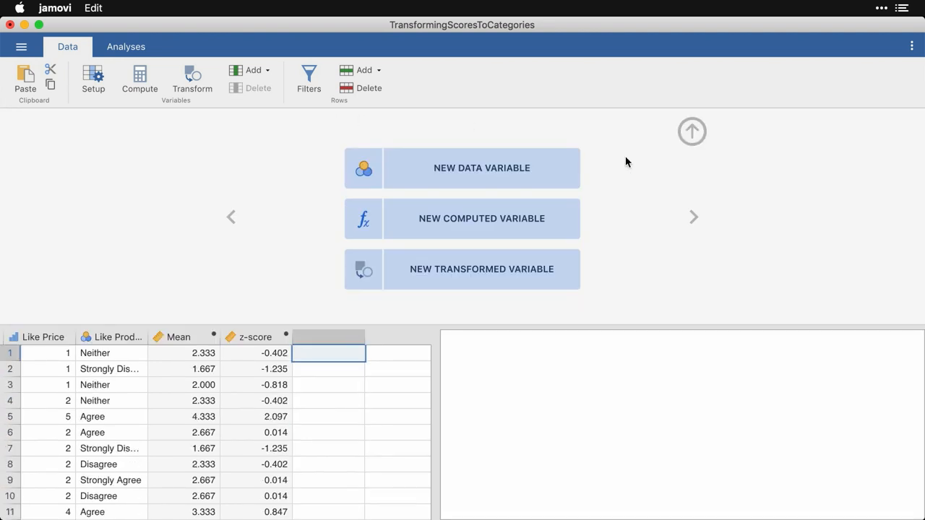
{"action": "mouse_move", "coordinate": [618, 281]}
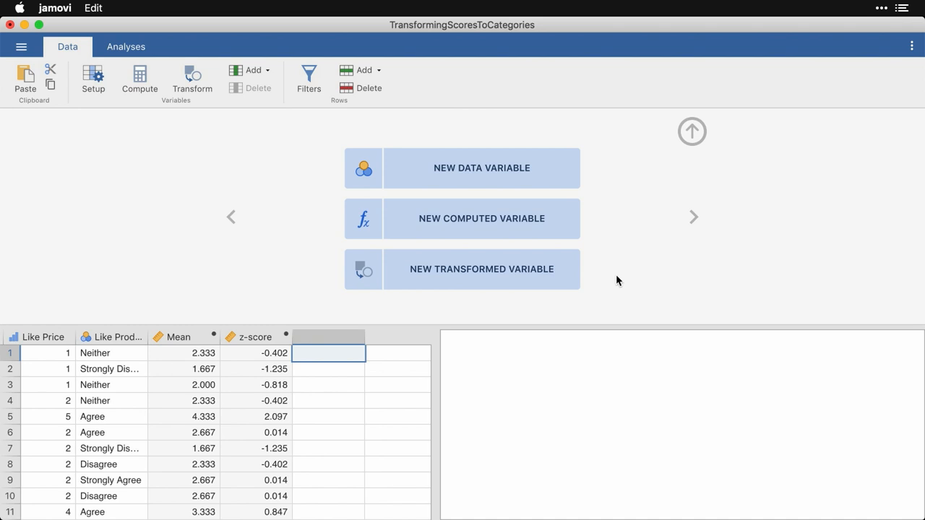
{"action": "left_click", "coordinate": [482, 269]}
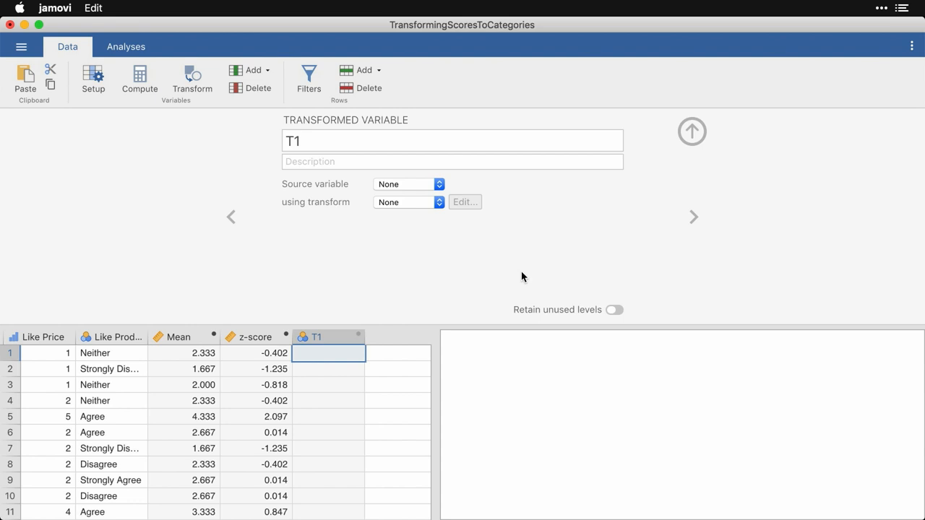
{"action": "mouse_move", "coordinate": [405, 304]}
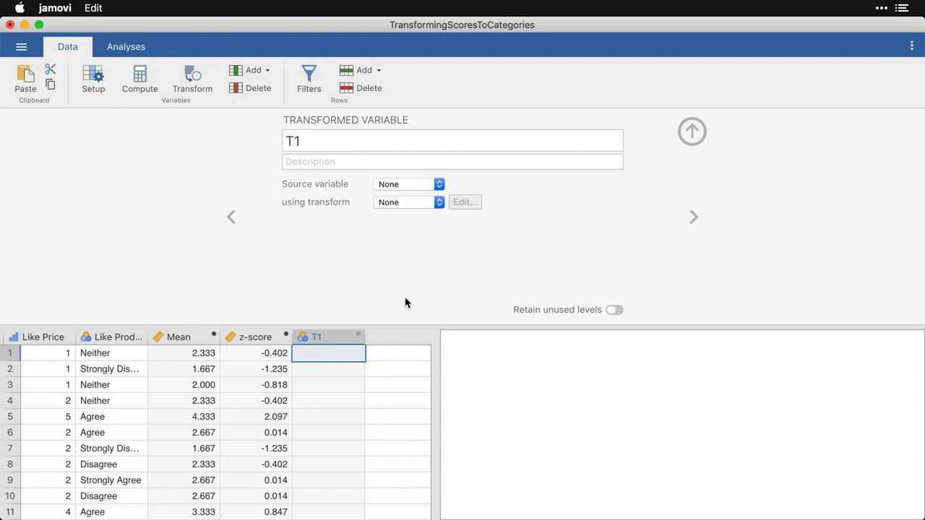
{"action": "mouse_move", "coordinate": [395, 295]}
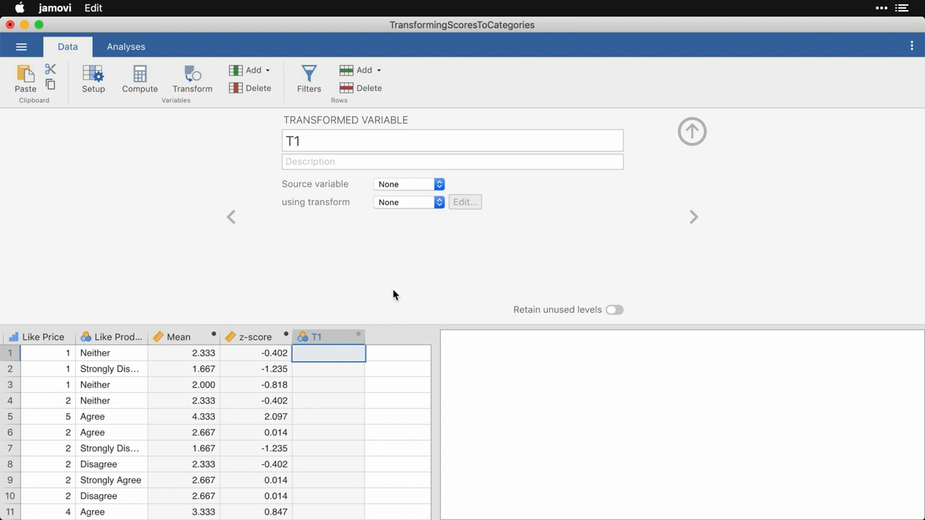
{"action": "mouse_move", "coordinate": [433, 205]}
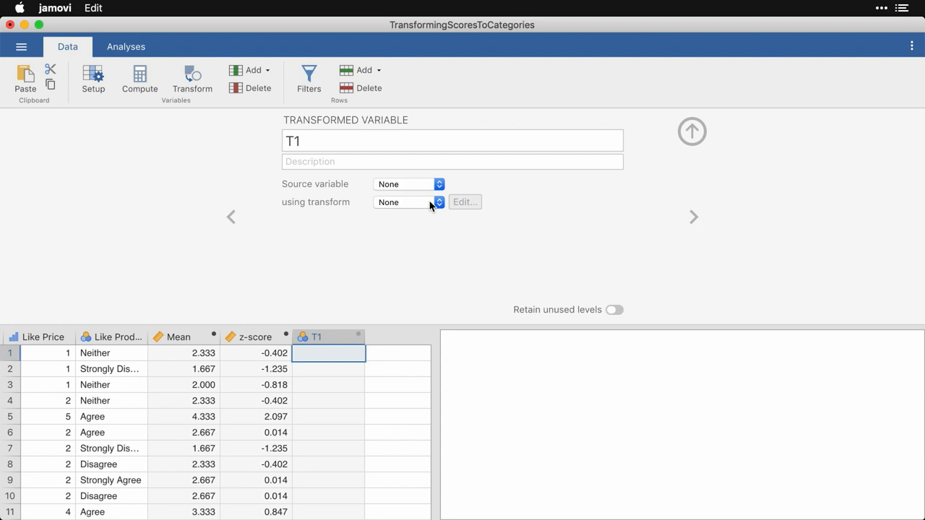
Step: Create a new transform (Transform 1) for T1 and enter its editor
{"action": "left_click", "coordinate": [407, 202]}
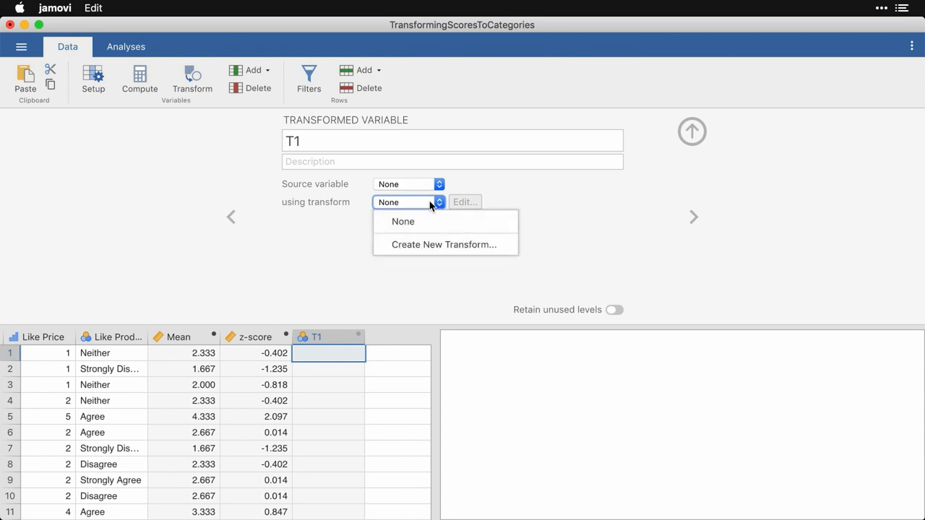
{"action": "mouse_move", "coordinate": [444, 244]}
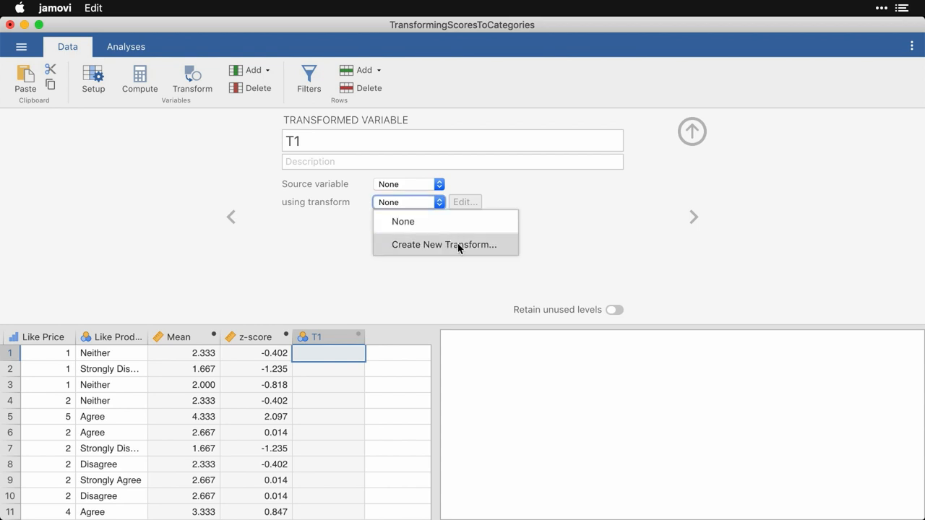
{"action": "left_click", "coordinate": [444, 244]}
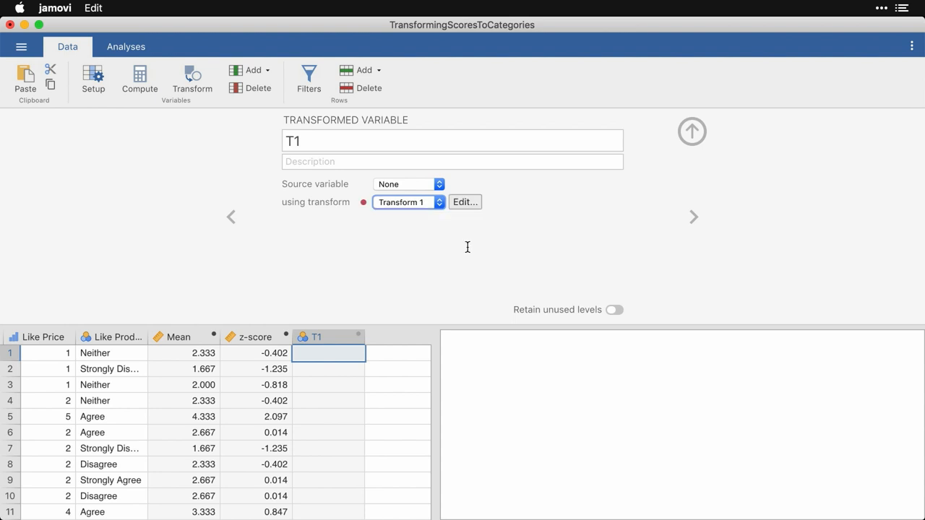
{"action": "left_click", "coordinate": [466, 202]}
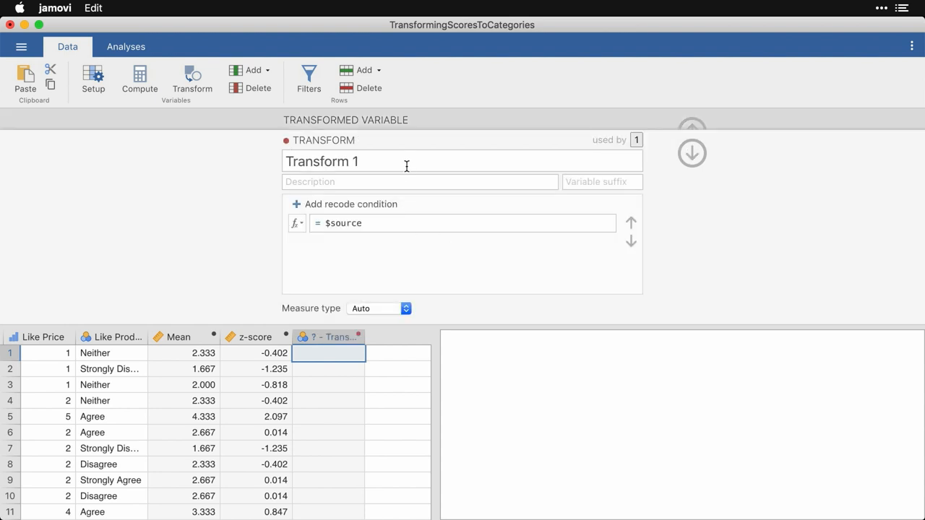
Step: Name the transform Extreme with description 'Is score more than 2 SD from mean?'
{"action": "left_click", "coordinate": [407, 162]}
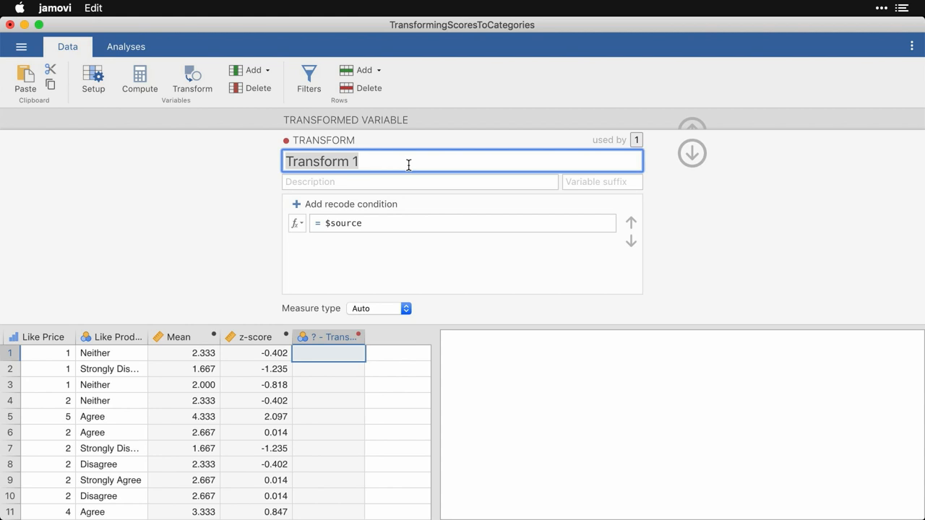
{"action": "type", "text": "E"}
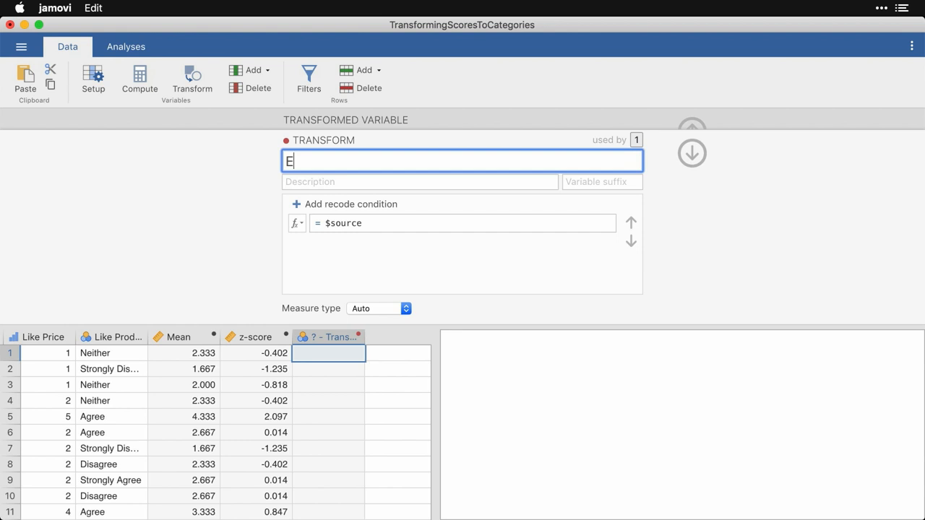
{"action": "type", "text": "xtreme"}
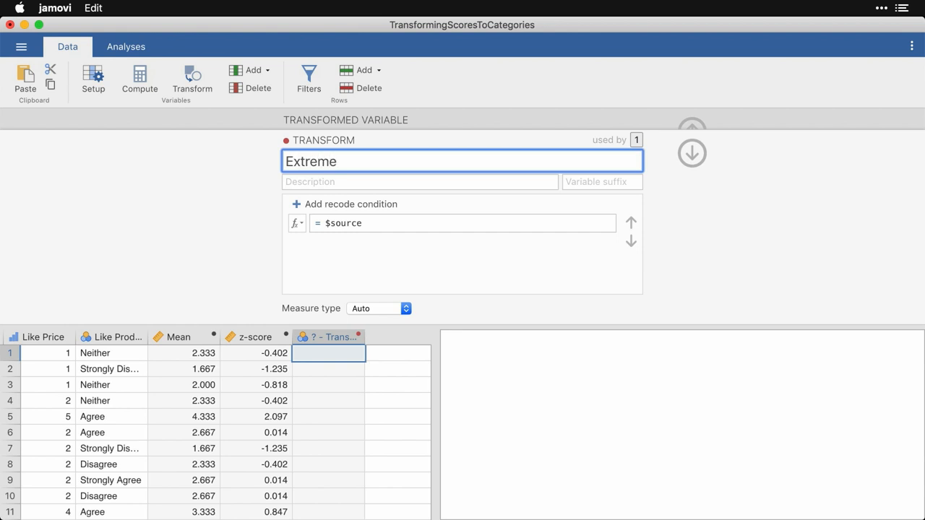
{"action": "left_click", "coordinate": [419, 182]}
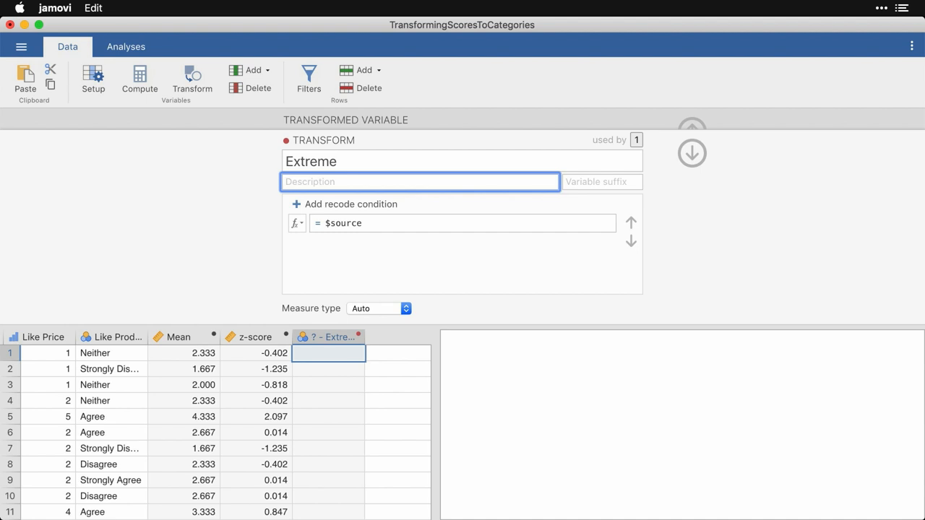
{"action": "type", "text": "Is score"}
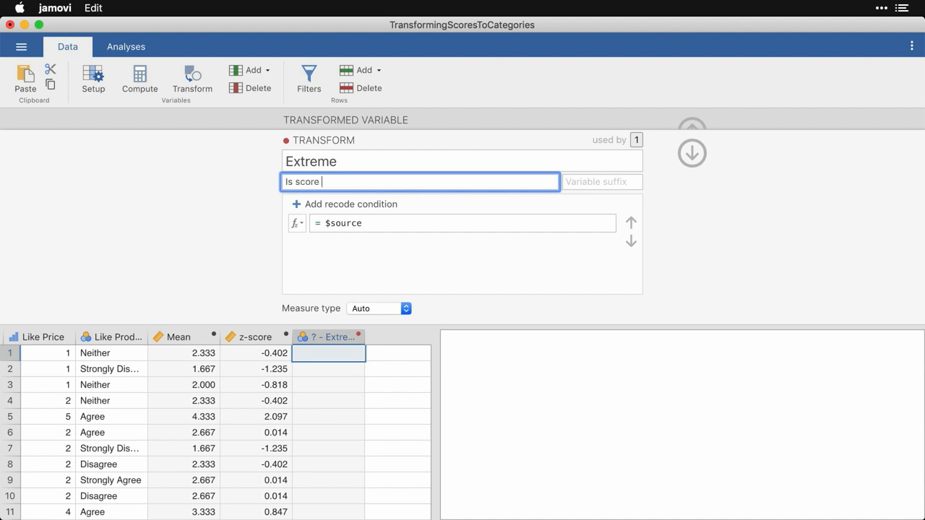
{"action": "type", "text": "more than"}
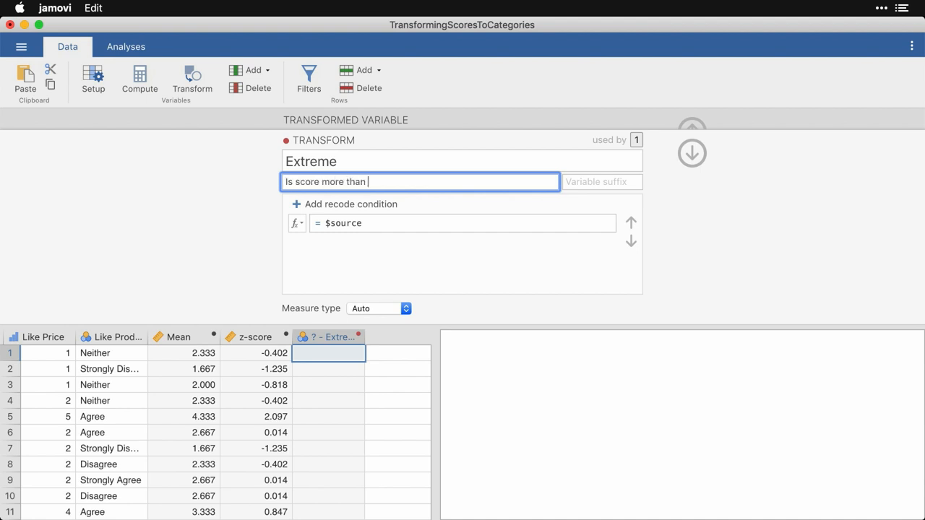
{"action": "type", "text": "2 SD from"}
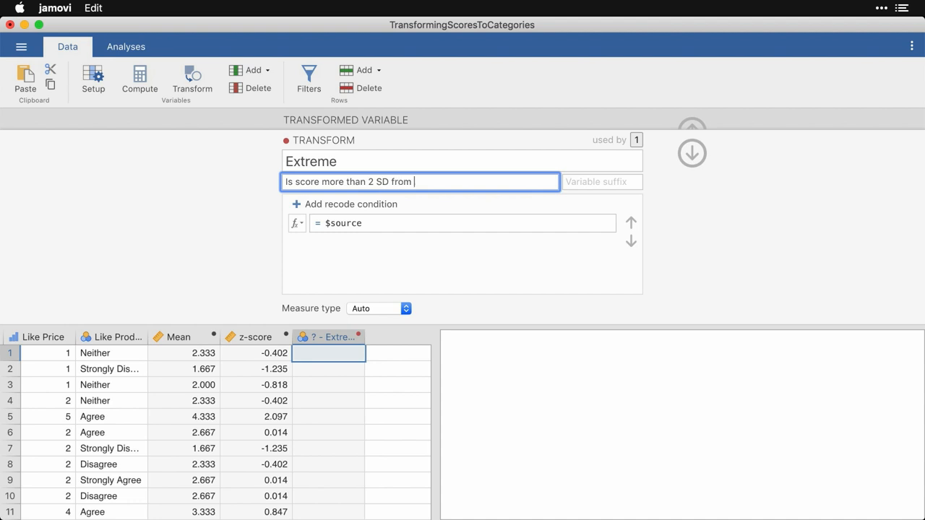
{"action": "type", "text": "mean?"}
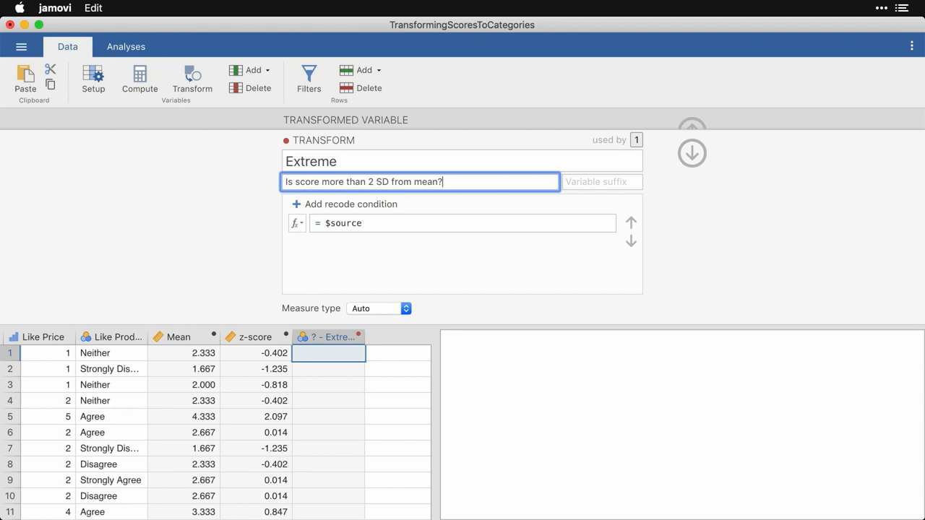
Step: Give the Extreme transform the variable suffix 'extreme'
{"action": "left_click", "coordinate": [602, 182]}
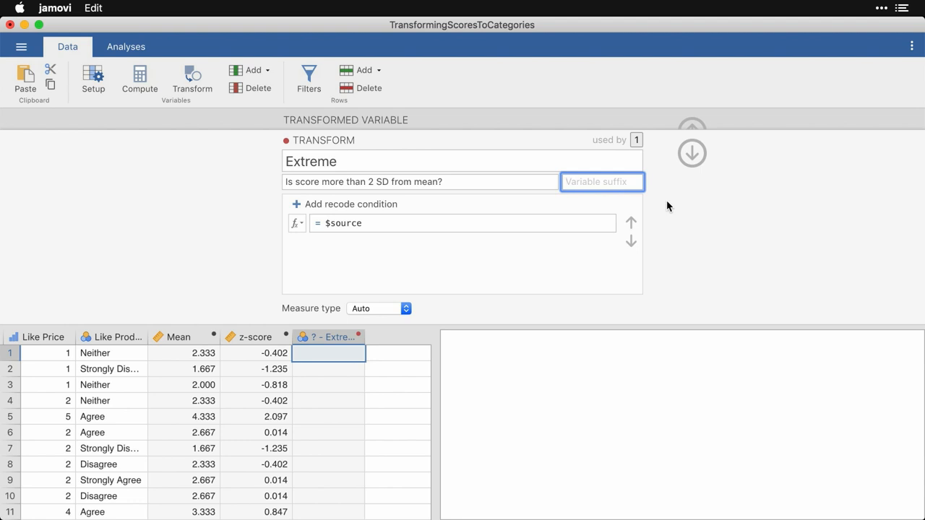
{"action": "type", "text": "exgt"}
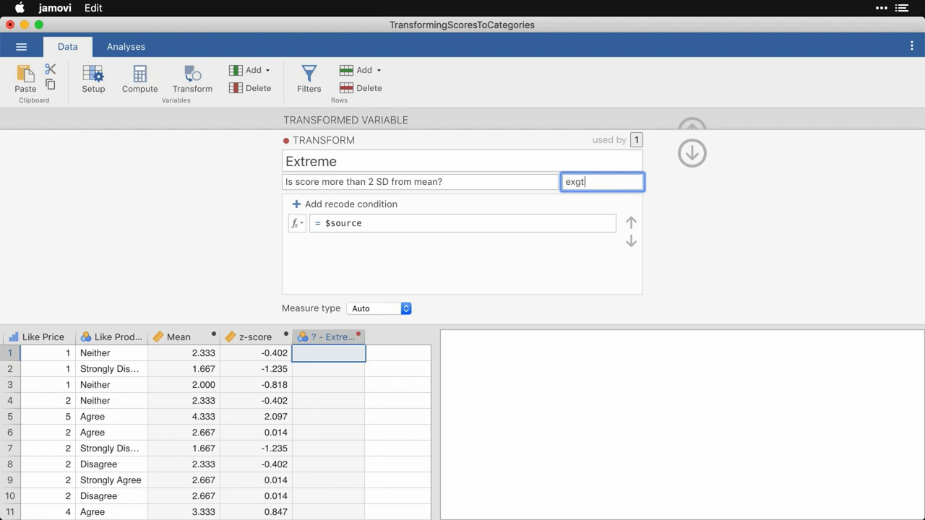
{"action": "type", "text": "extreme"}
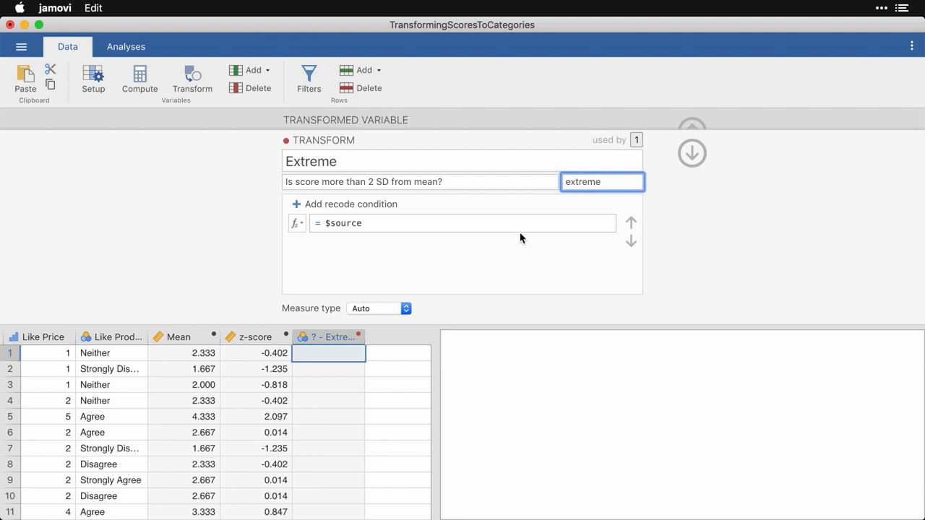
{"action": "mouse_move", "coordinate": [462, 223]}
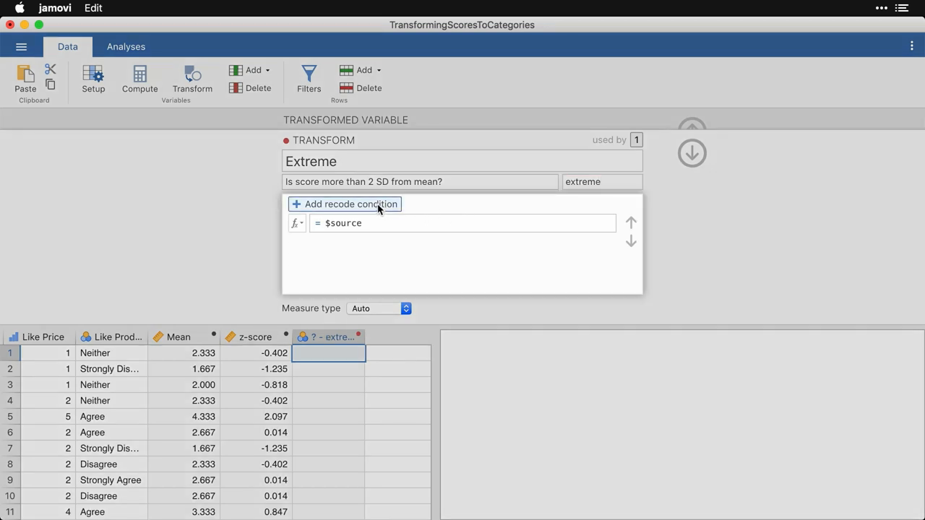
Step: Add a recode condition: if $source > 2 use 'Yes'
{"action": "left_click", "coordinate": [350, 203]}
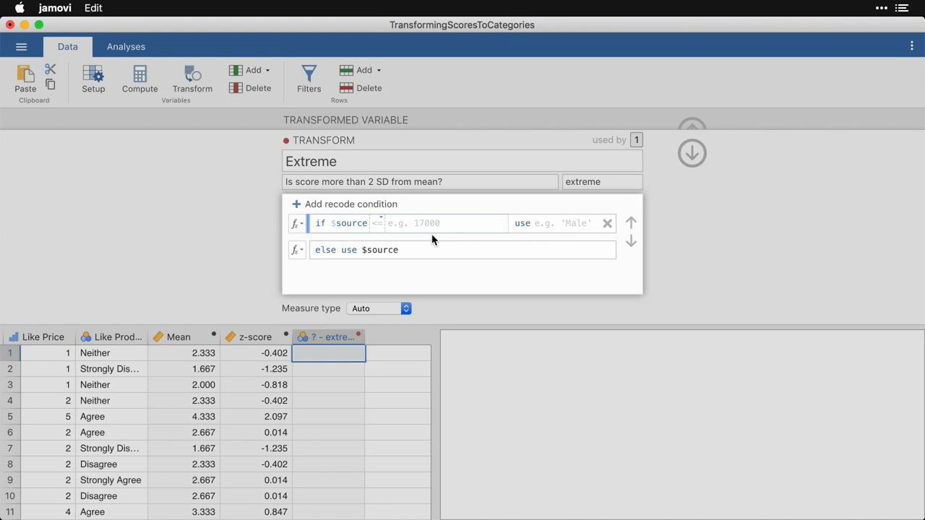
{"action": "type", "text": ">"}
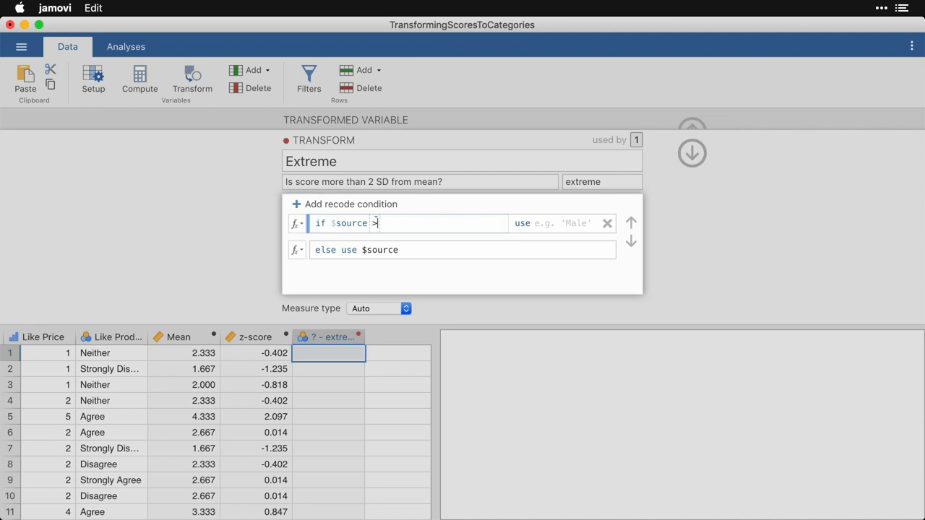
{"action": "type", "text": "2"}
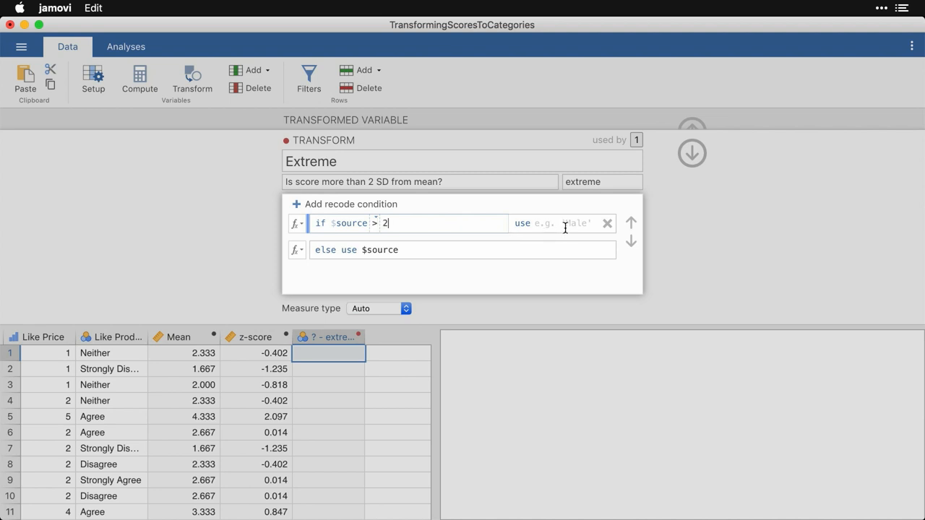
{"action": "left_click", "coordinate": [552, 223]}
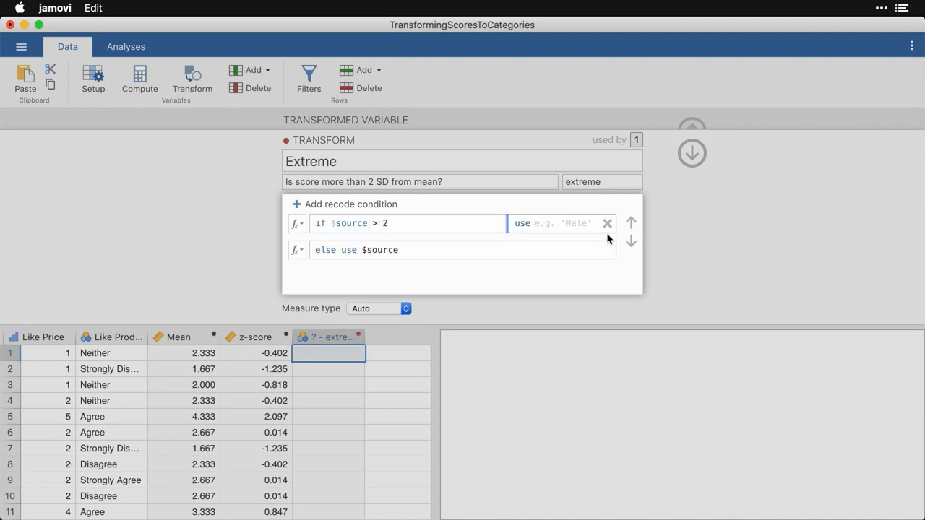
{"action": "type", "text": "'Y"}
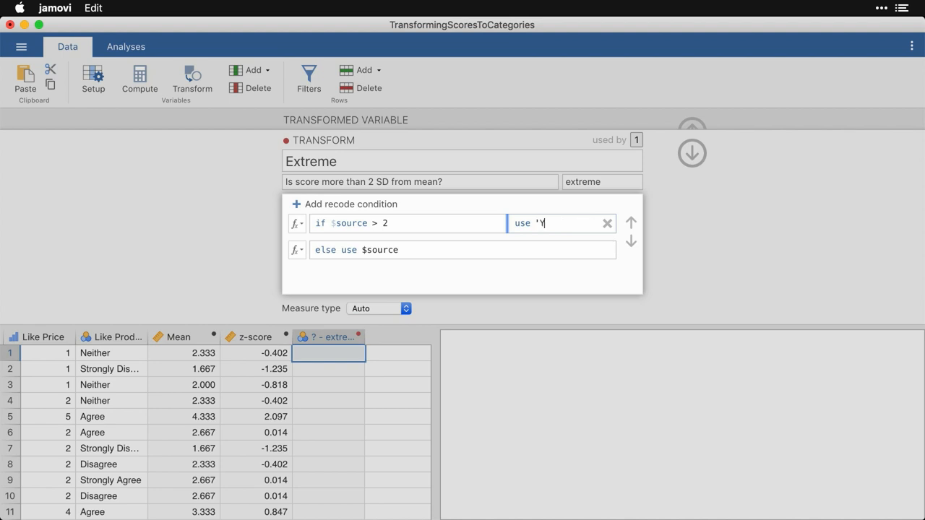
{"action": "type", "text": "es'"}
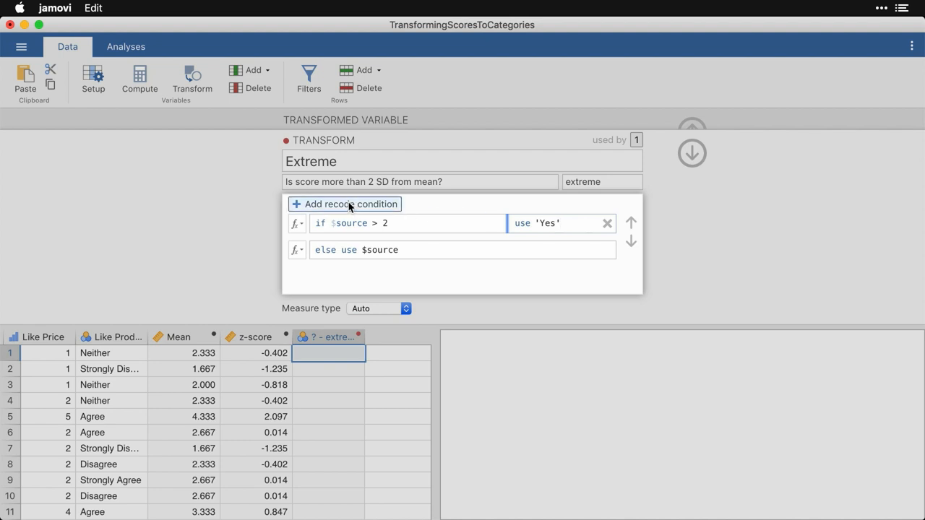
Step: Add a second condition returning 'Yes' below -2 and set the else result to 'No'
{"action": "left_click", "coordinate": [344, 203]}
{"action": "type", "text": "$source < -2"}
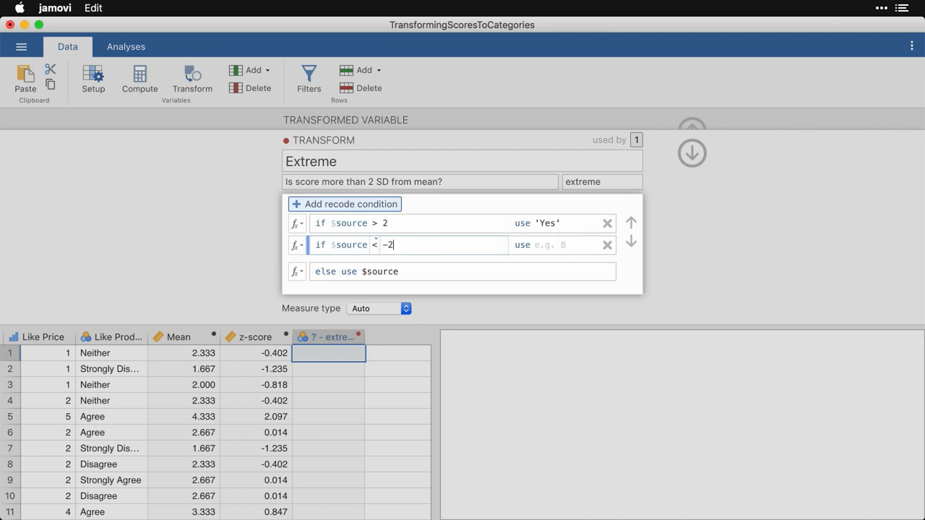
{"action": "left_click", "coordinate": [561, 244]}
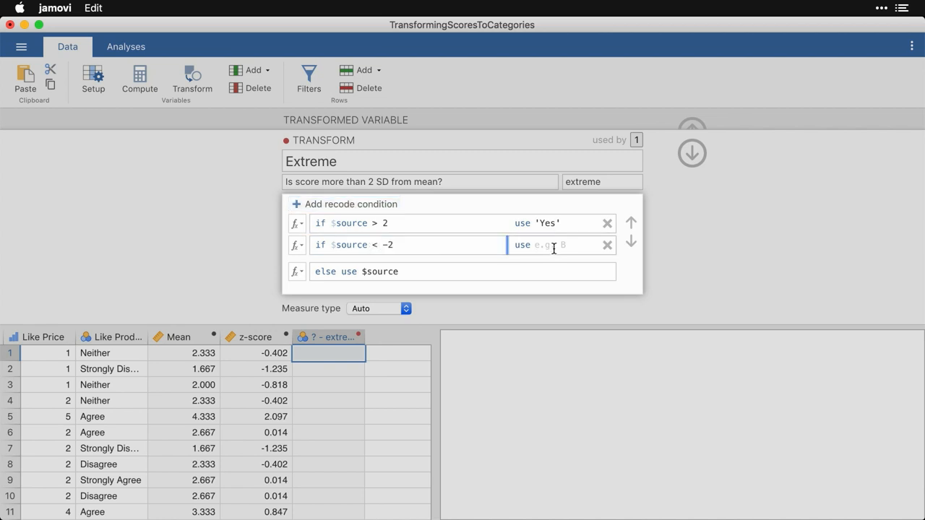
{"action": "type", "text": "'Yes'"}
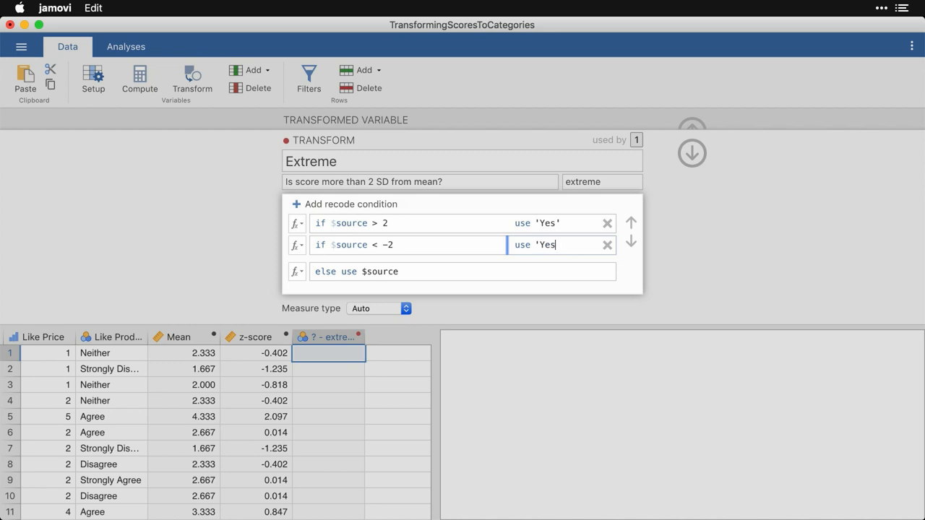
{"action": "left_click", "coordinate": [476, 271]}
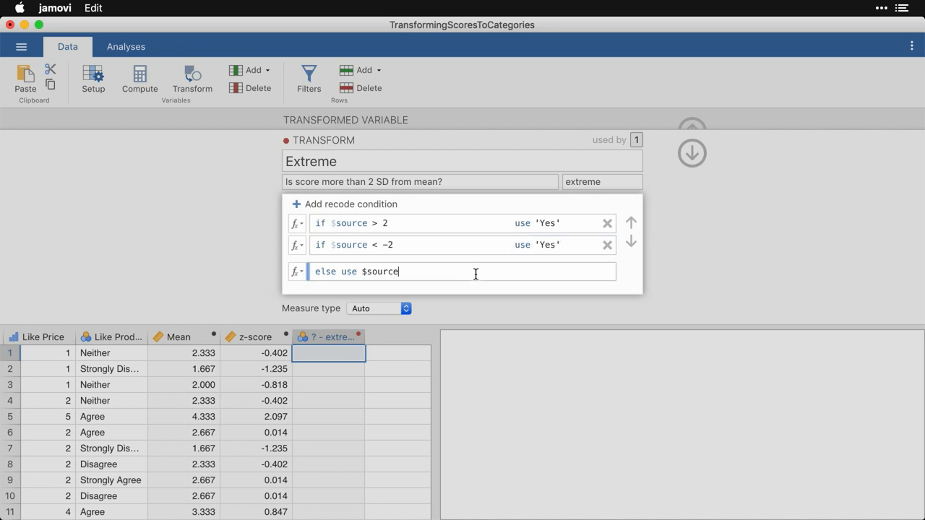
{"action": "key", "text": "Backspace"}
{"action": "type", "text": "'N"}
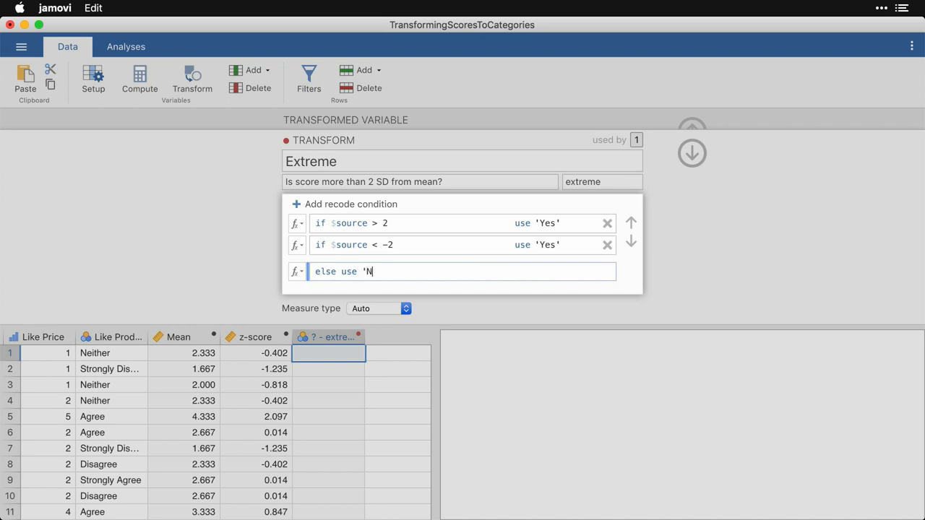
{"action": "type", "text": "o'"}
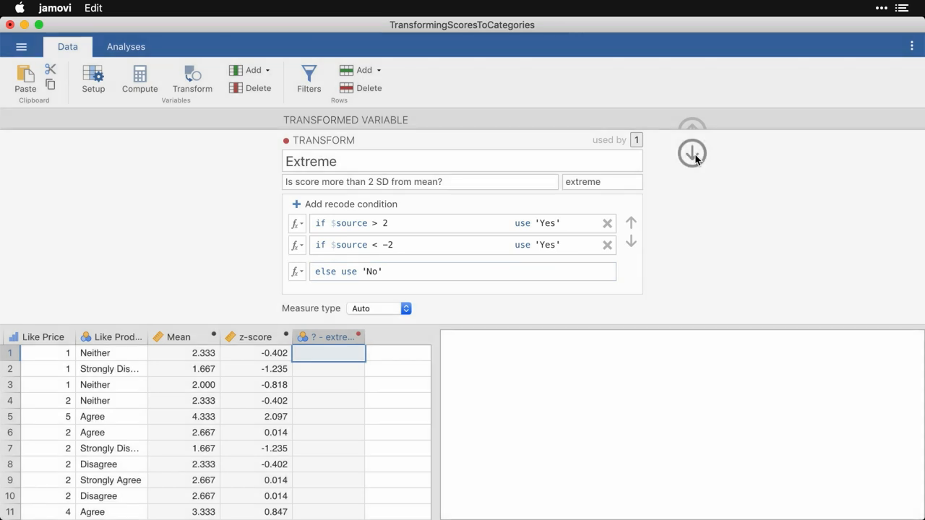
Step: Leave the transform editor and keep Extreme as the transform applied to the variable
{"action": "left_click", "coordinate": [691, 153]}
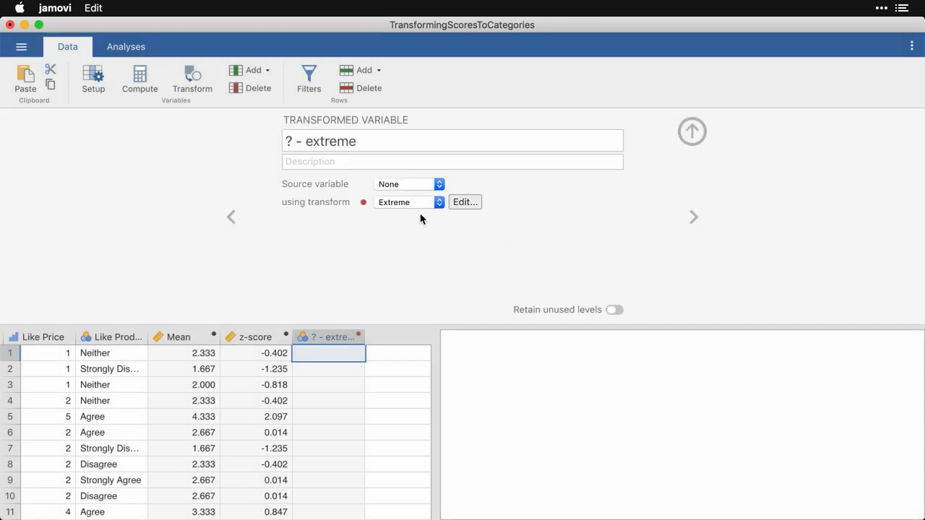
{"action": "left_click", "coordinate": [408, 203]}
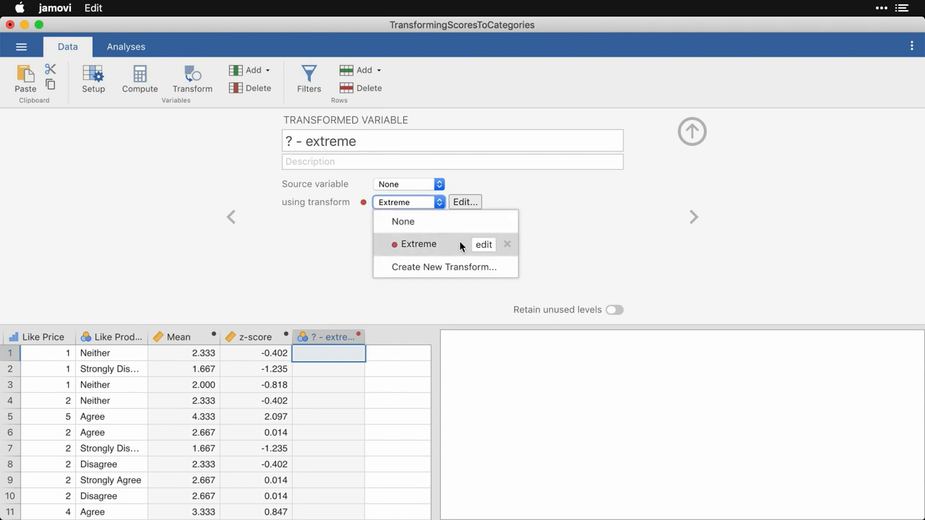
{"action": "left_click", "coordinate": [418, 243]}
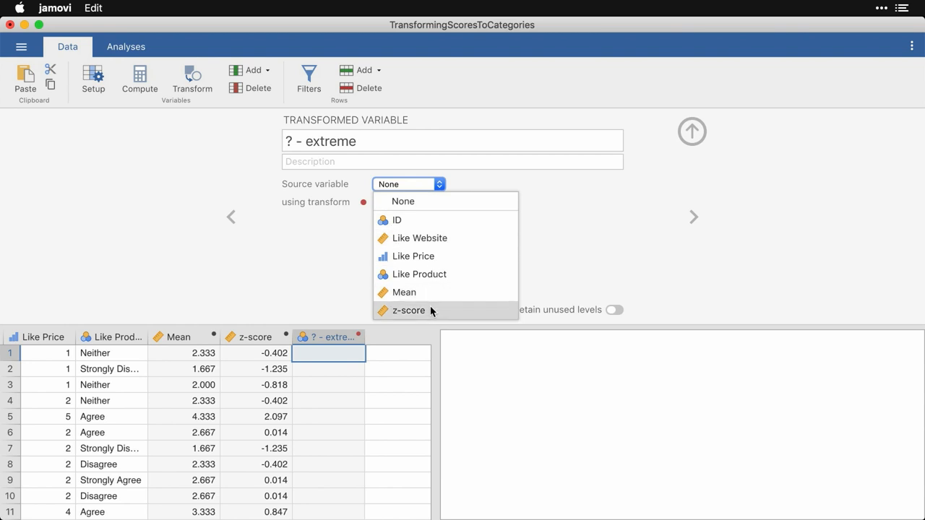
Step: Set z-score as the source variable, filling 'z-score - extreme' with Yes/No values
{"action": "left_click", "coordinate": [408, 309]}
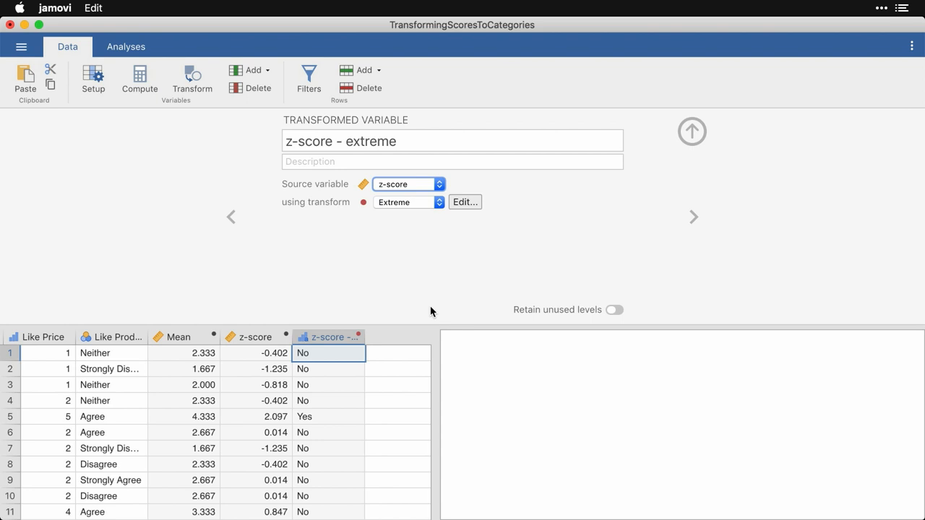
{"action": "mouse_move", "coordinate": [277, 425]}
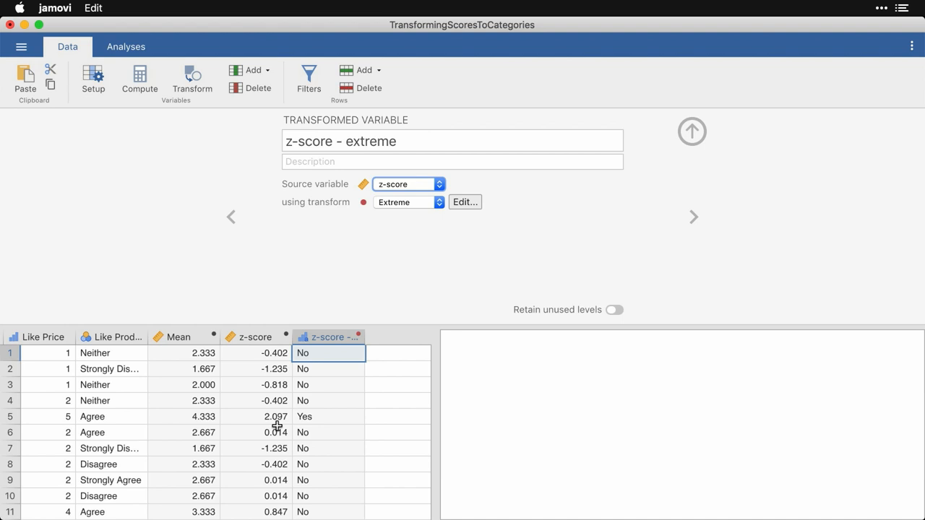
{"action": "mouse_move", "coordinate": [538, 312]}
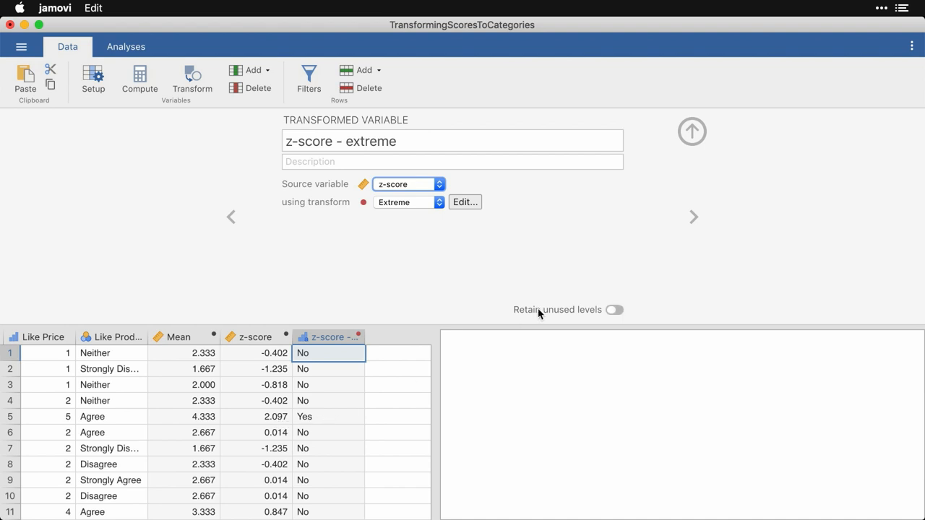